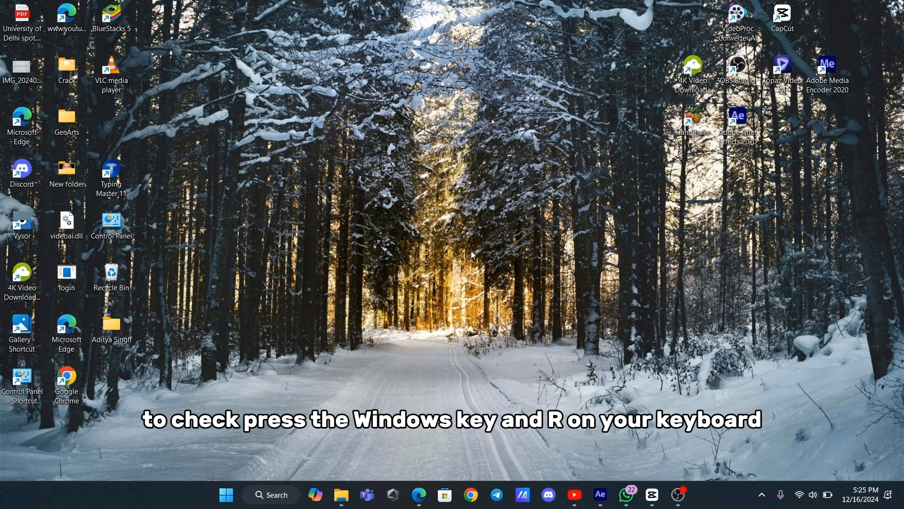
Close the user accounts settings, then enable Safe boot with Network in msconfig.
{"action": "key", "text": "Win+r"}
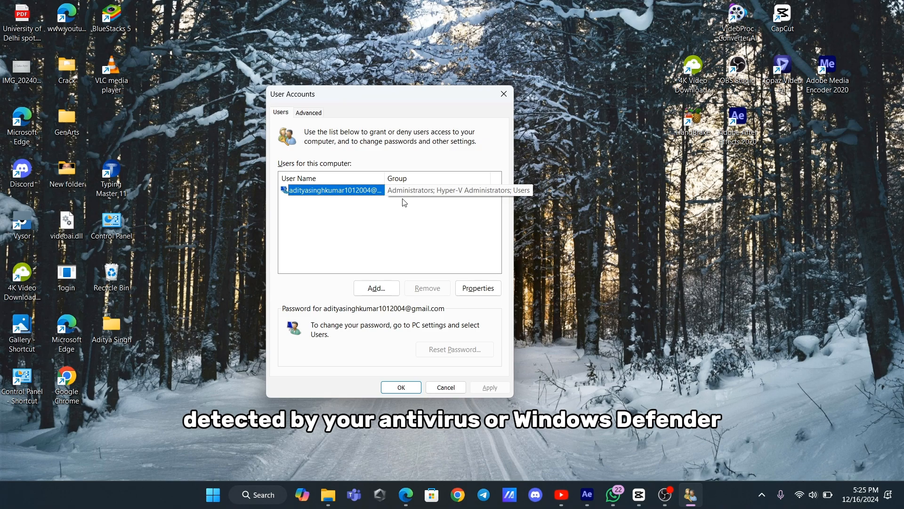
{"action": "left_click", "coordinate": [445, 387]}
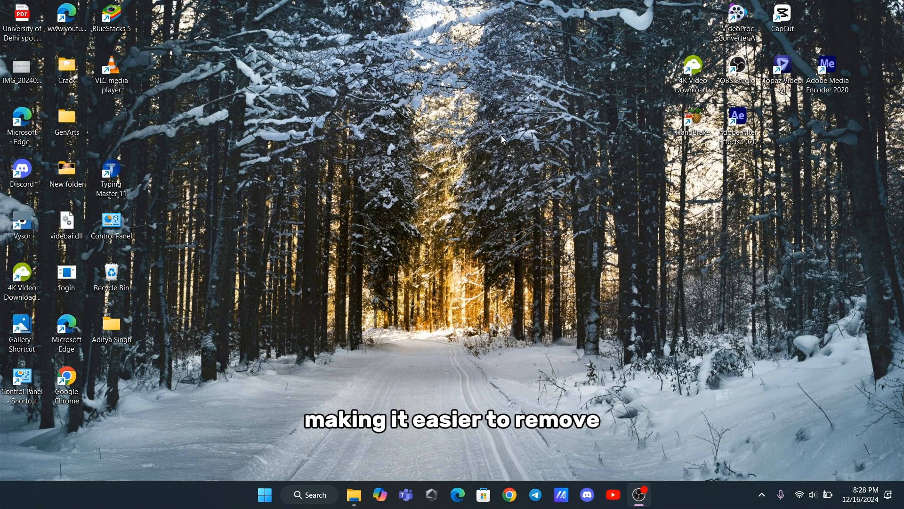
{"action": "key", "text": "Win+r"}
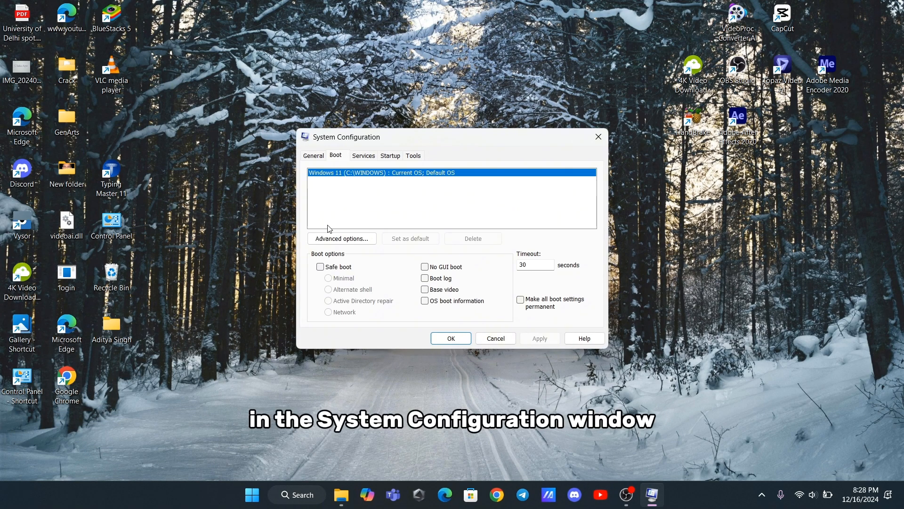
{"action": "left_click", "coordinate": [321, 267]}
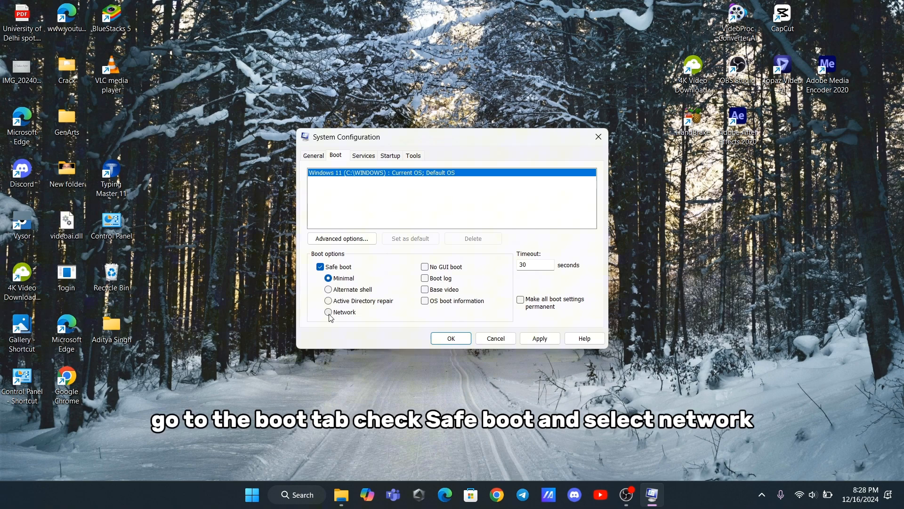
{"action": "left_click", "coordinate": [328, 312]}
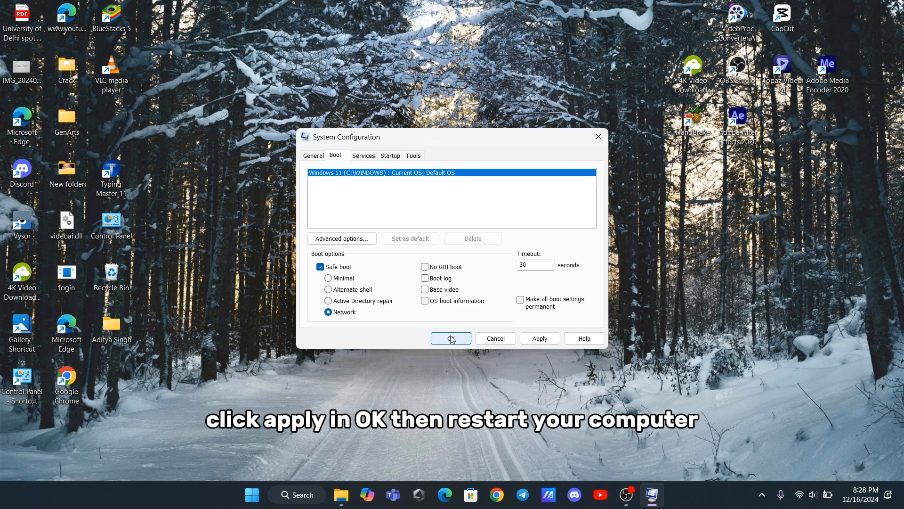
{"action": "left_click", "coordinate": [450, 338]}
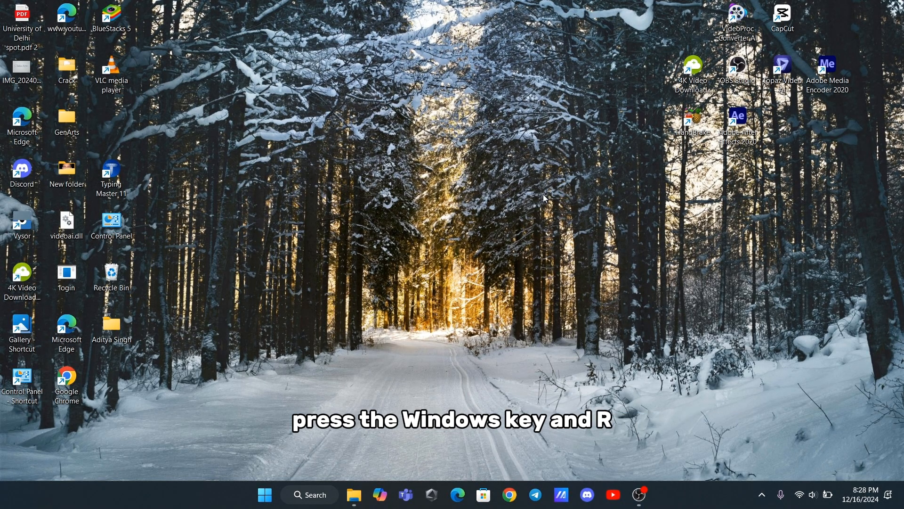
{"action": "key", "text": "win+r"}
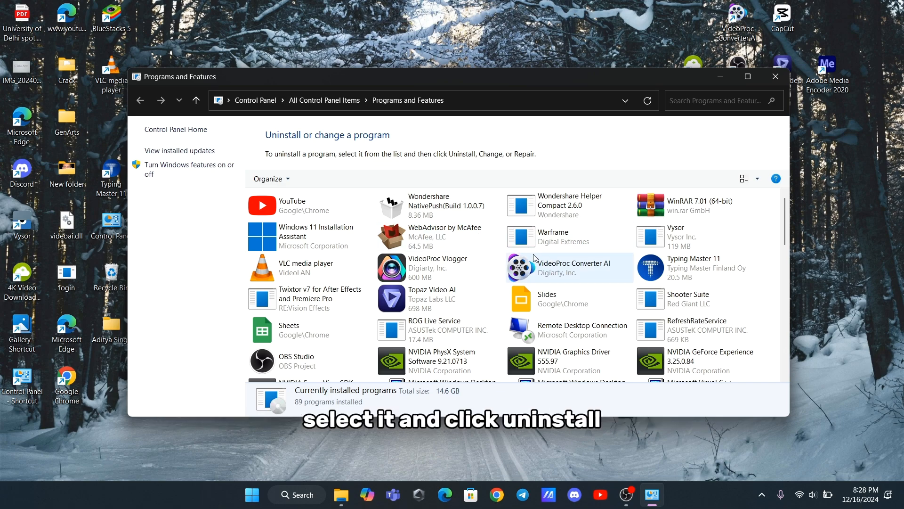
{"action": "right_click", "coordinate": [431, 298]}
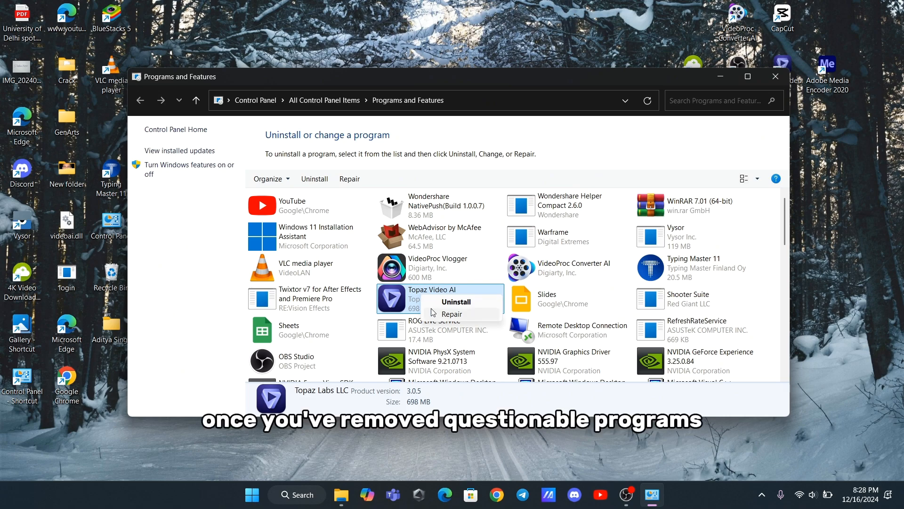
{"action": "mouse_move", "coordinate": [451, 300]}
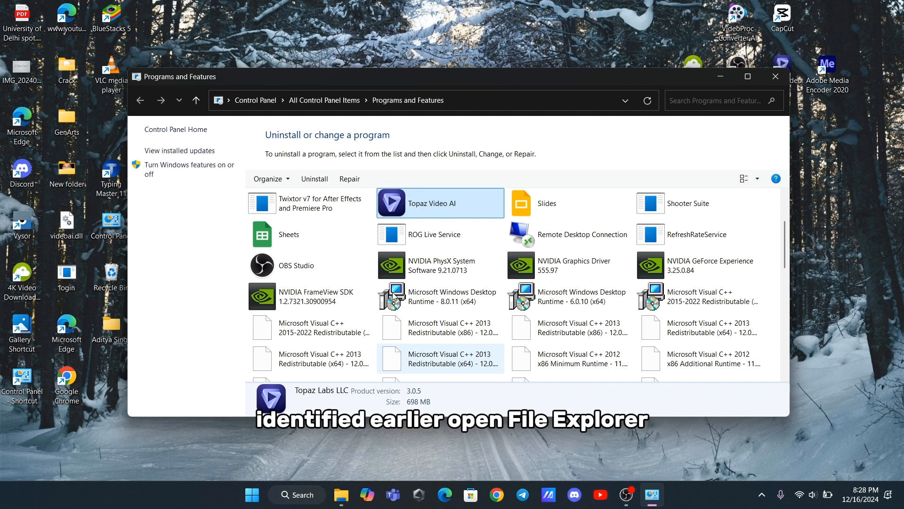
{"action": "left_click", "coordinate": [775, 75]}
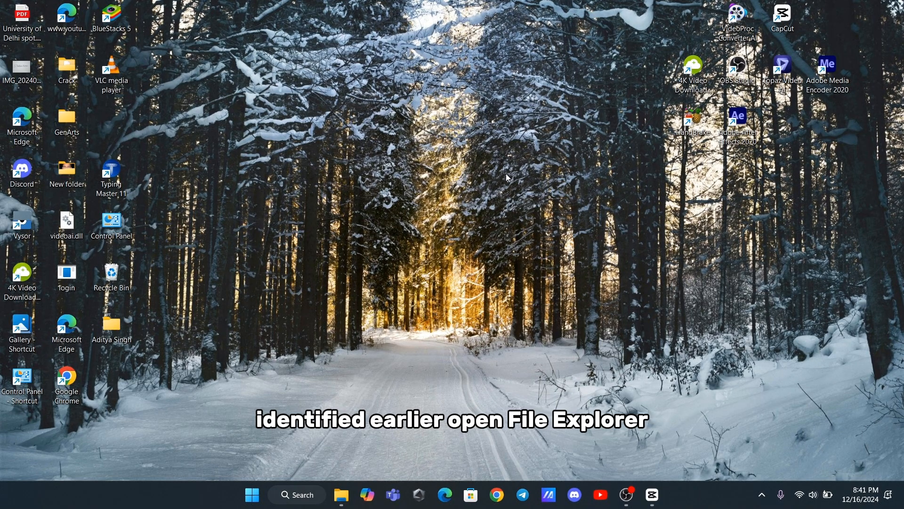
Make hidden items visible on C:, delete DumpStack.log, and enter the Users folder.
{"action": "left_click", "coordinate": [341, 494]}
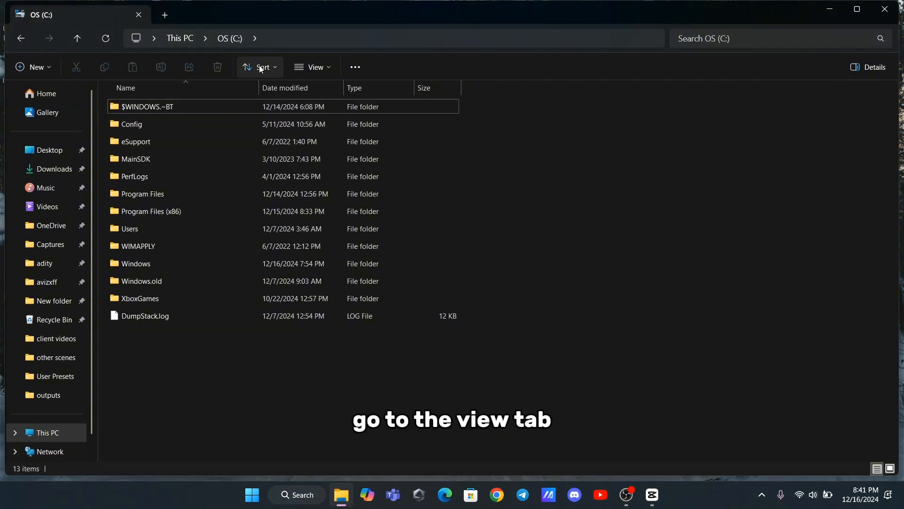
{"action": "left_click", "coordinate": [313, 67]}
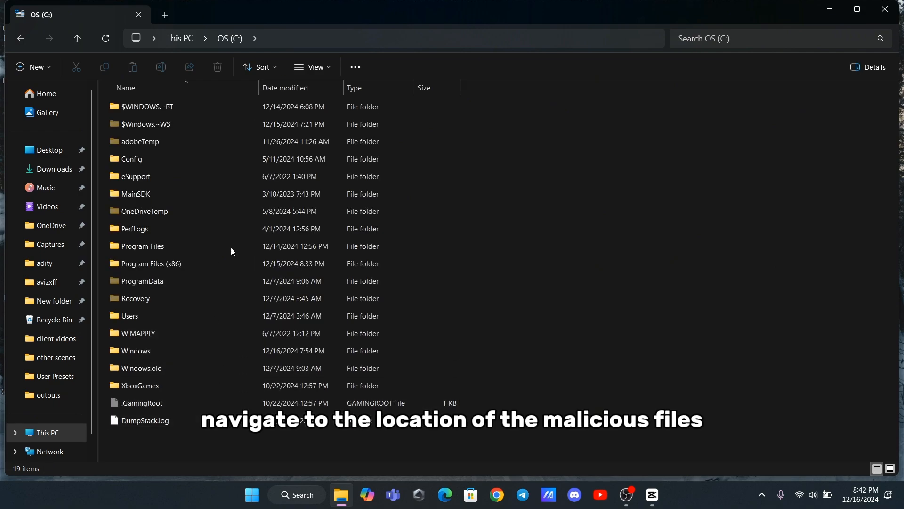
{"action": "right_click", "coordinate": [231, 251]}
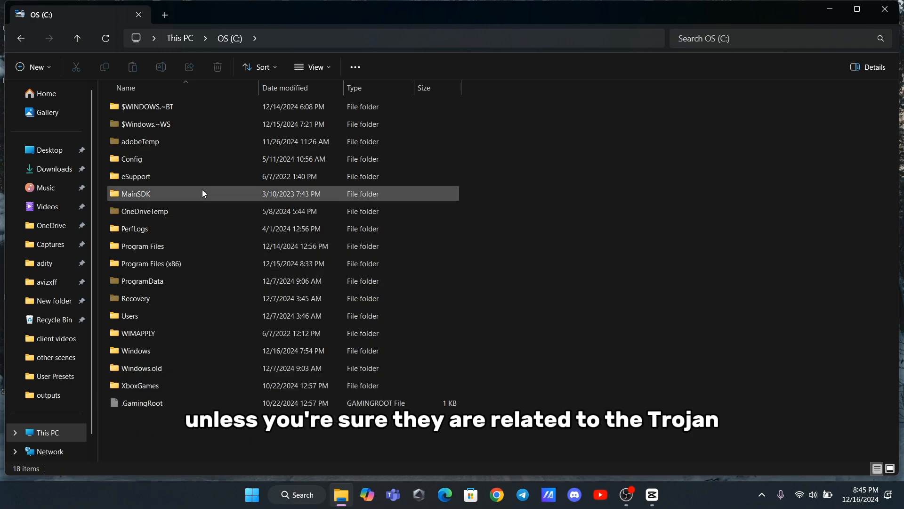
{"action": "double_click", "coordinate": [130, 315]}
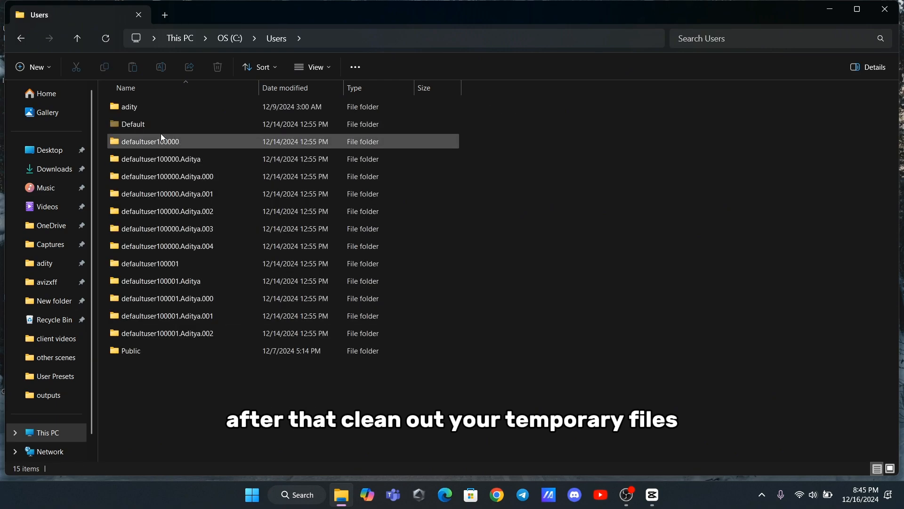
Permanently delete every item in your profile's AppData\Local\Temp folder.
{"action": "double_click", "coordinate": [129, 106]}
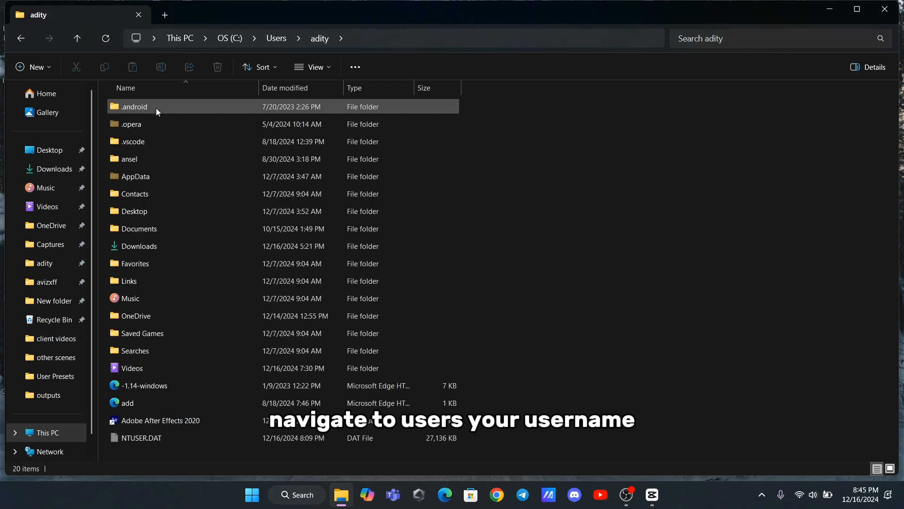
{"action": "double_click", "coordinate": [136, 175]}
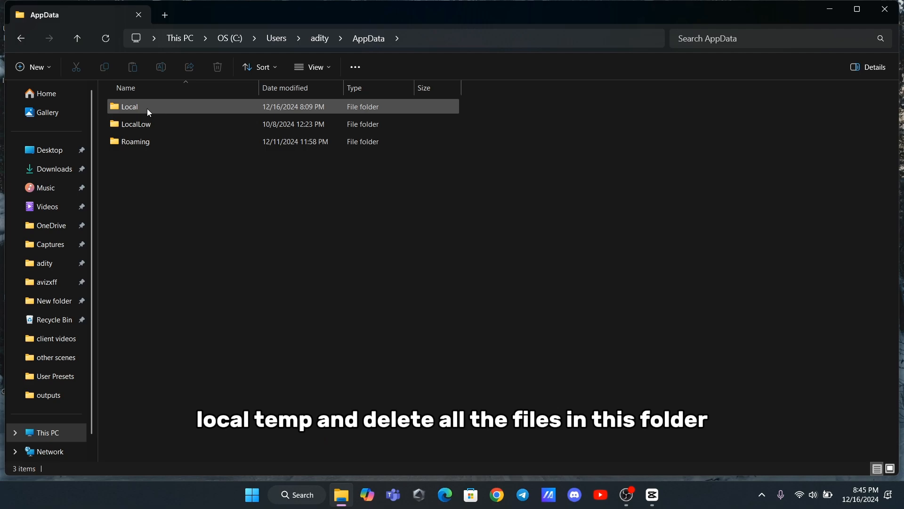
{"action": "double_click", "coordinate": [129, 105]}
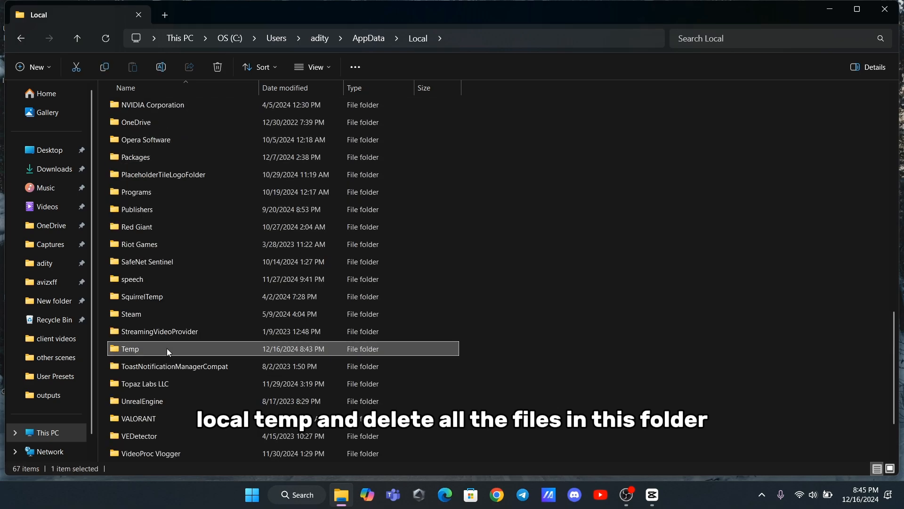
{"action": "double_click", "coordinate": [129, 349]}
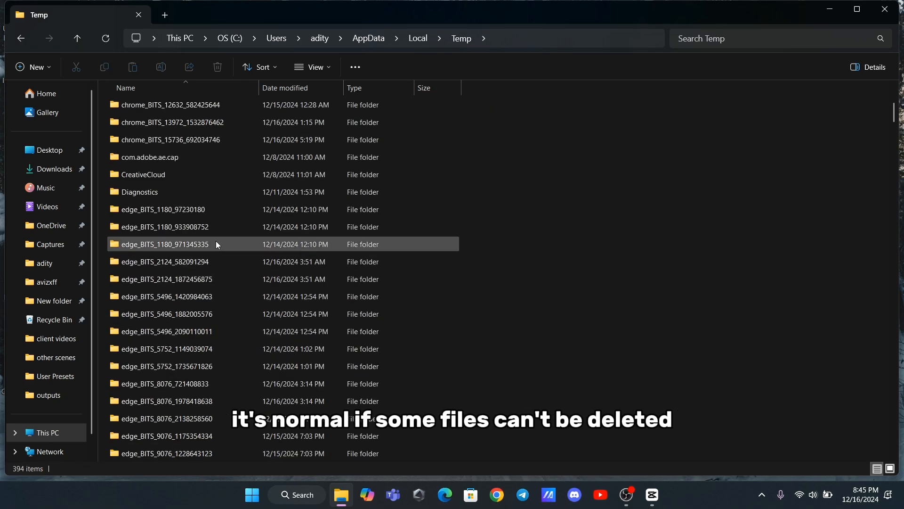
{"action": "left_click", "coordinate": [218, 67]}
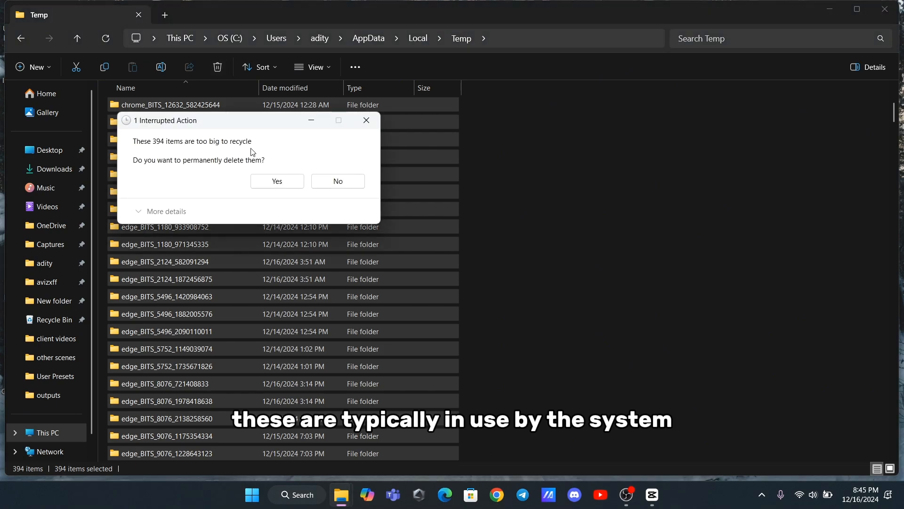
{"action": "left_click", "coordinate": [276, 180]}
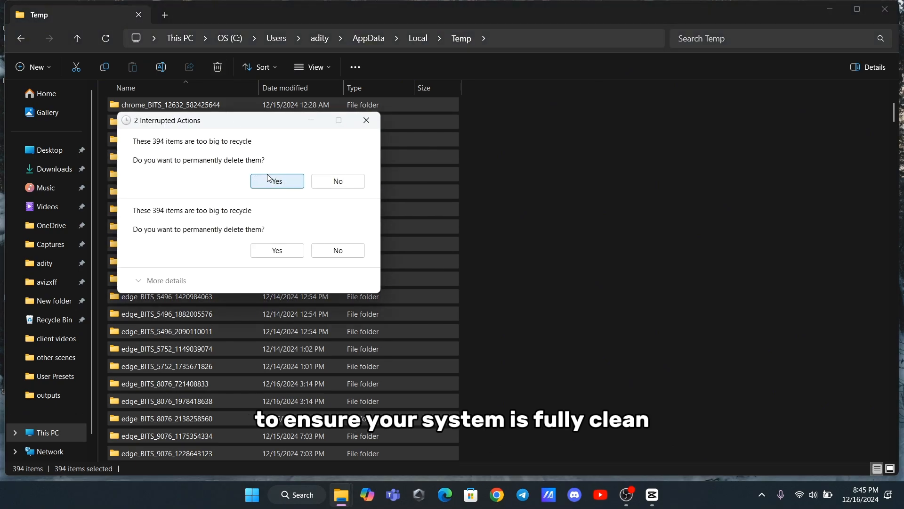
{"action": "left_click", "coordinate": [277, 180]}
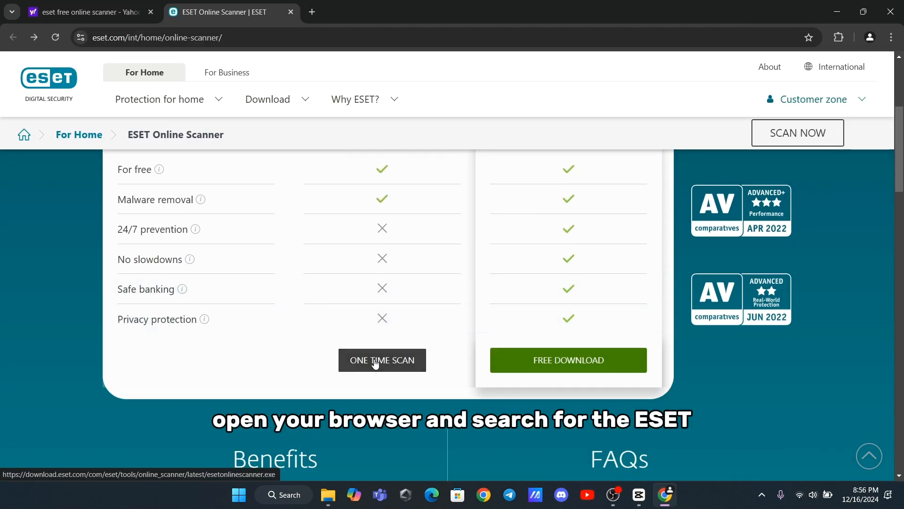
Download and run ESET's one-time online scanner, esetonlinescanner.exe.
{"action": "left_click", "coordinate": [382, 360]}
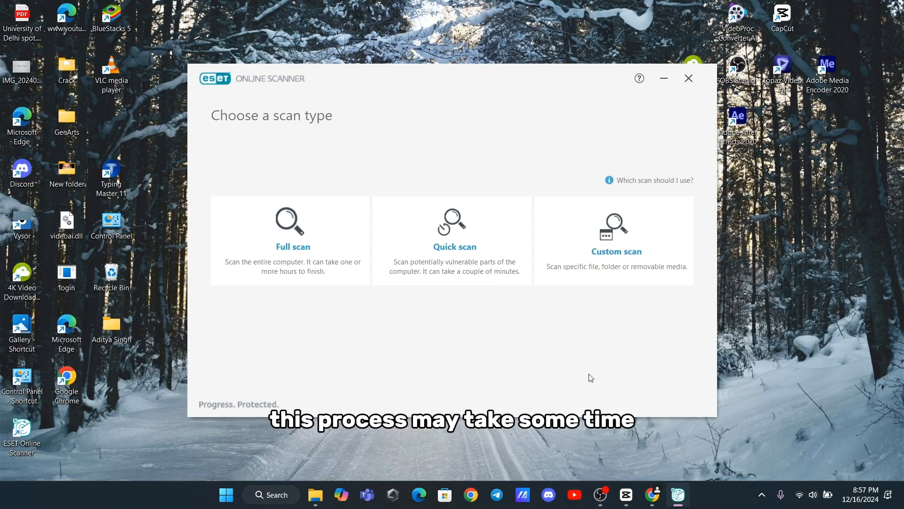
Start an ESET full scan with potentially unwanted application detection enabled.
{"action": "left_click", "coordinate": [290, 239]}
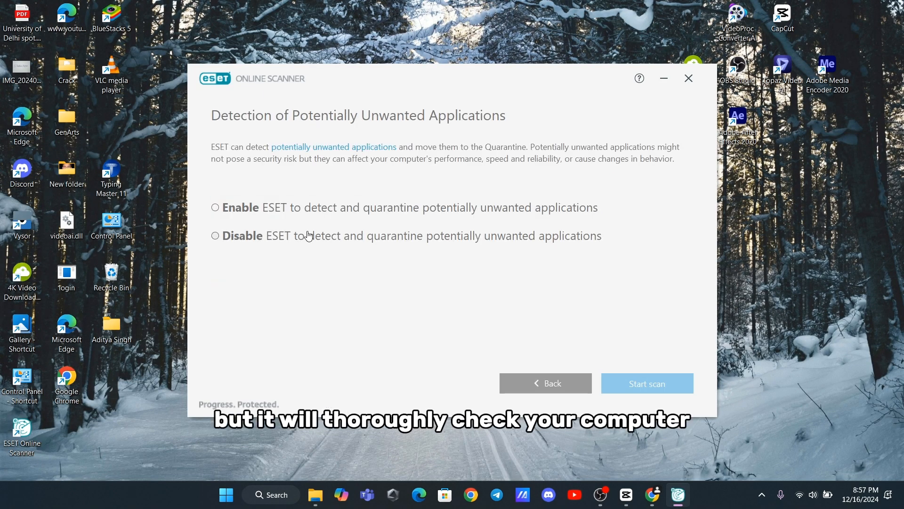
{"action": "mouse_move", "coordinate": [413, 223]}
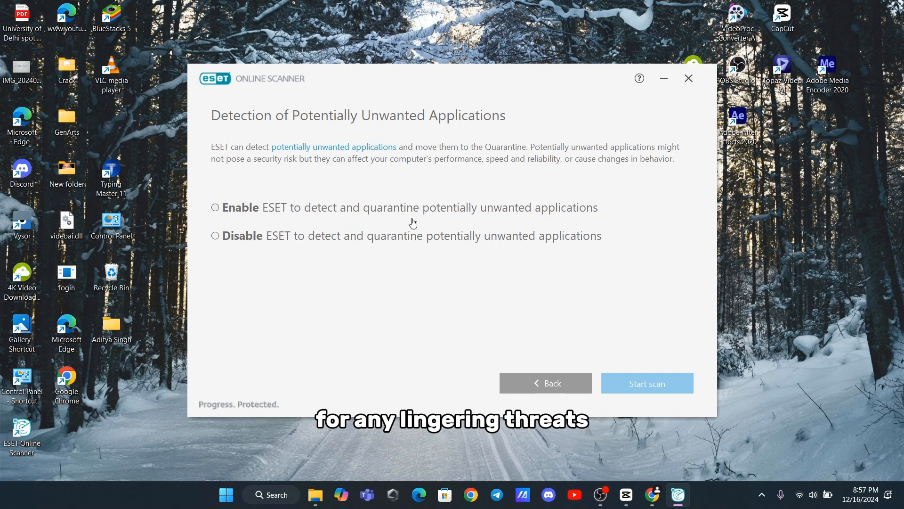
{"action": "left_click", "coordinate": [215, 207]}
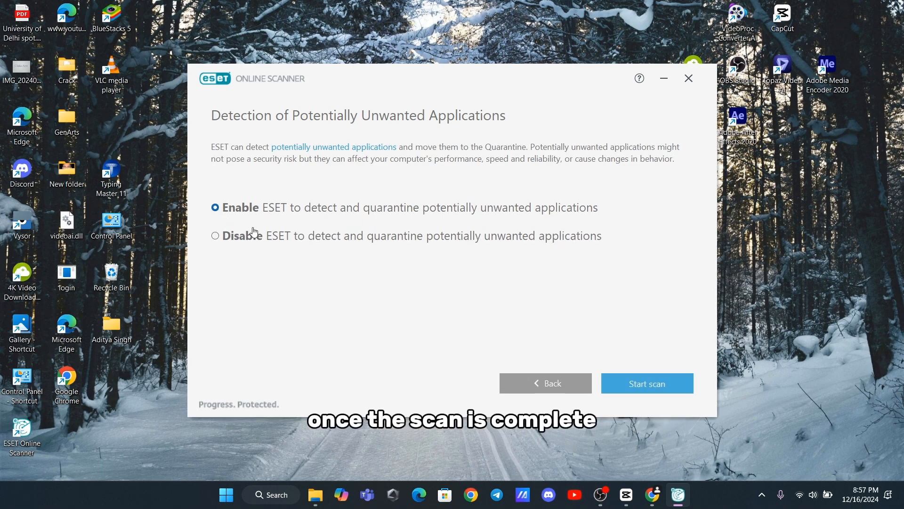
{"action": "left_click", "coordinate": [646, 383]}
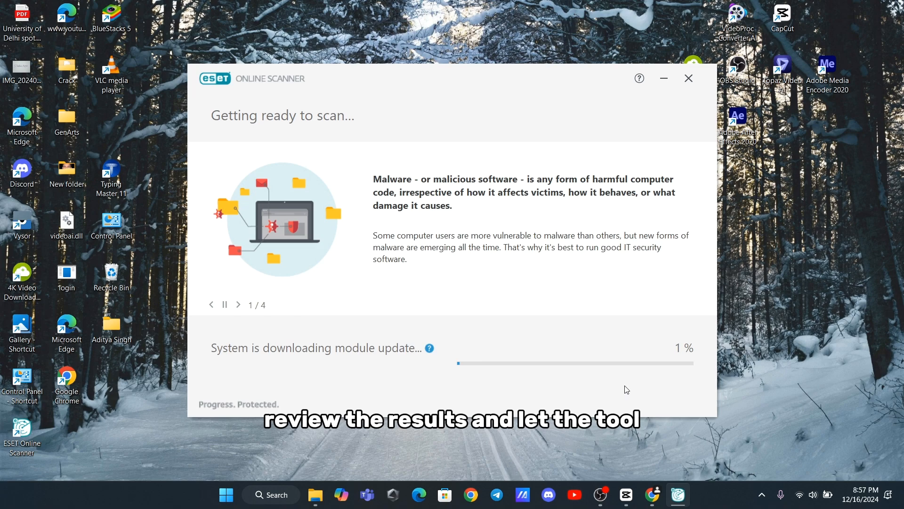